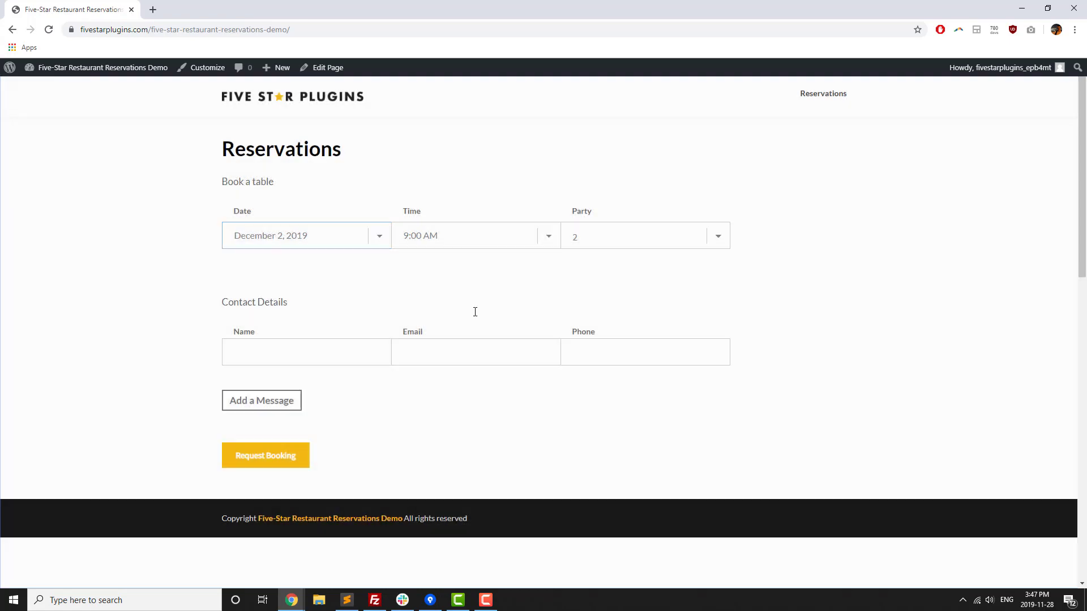
Step: Browse the plugin's product page down to the Premium versus Ultimate feature comparison table
click(546, 235)
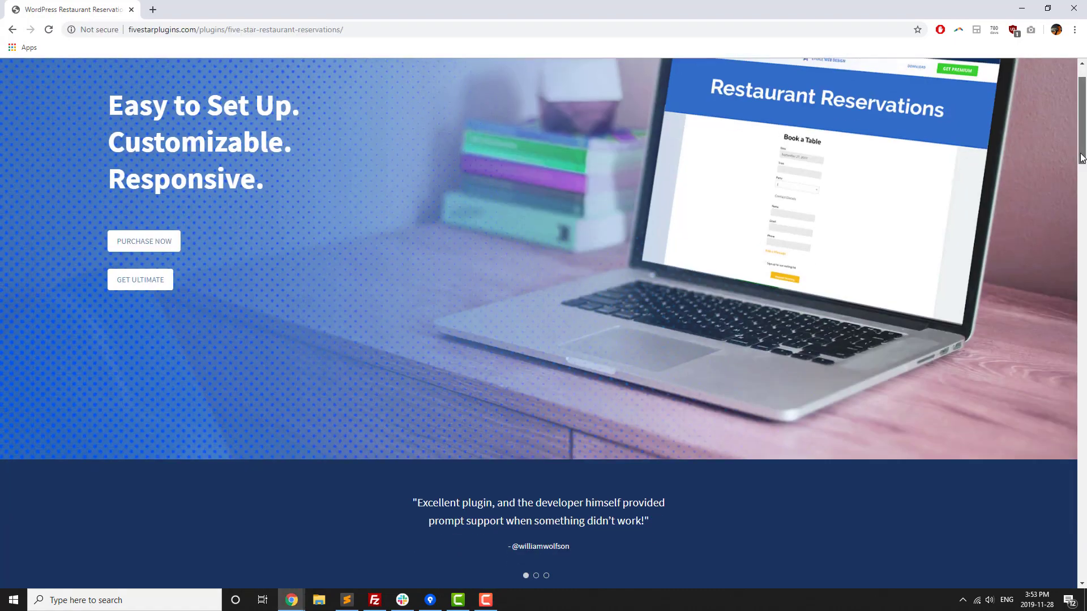
scroll(down, 3)
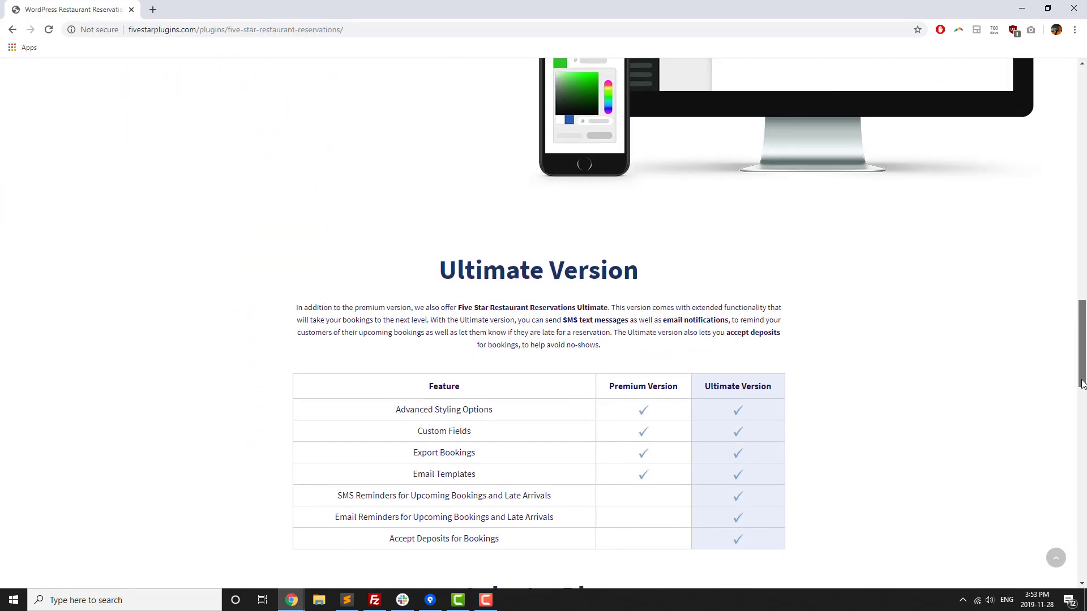
scroll(down, 3)
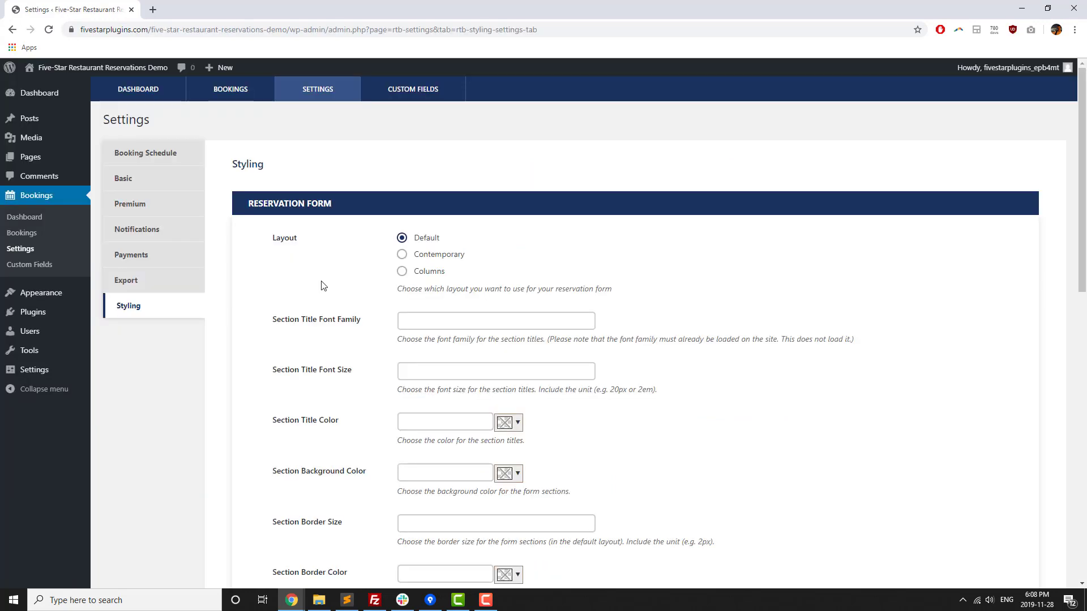
Step: Choose the Contemporary form layout and pick a colour for the section titles
click(402, 255)
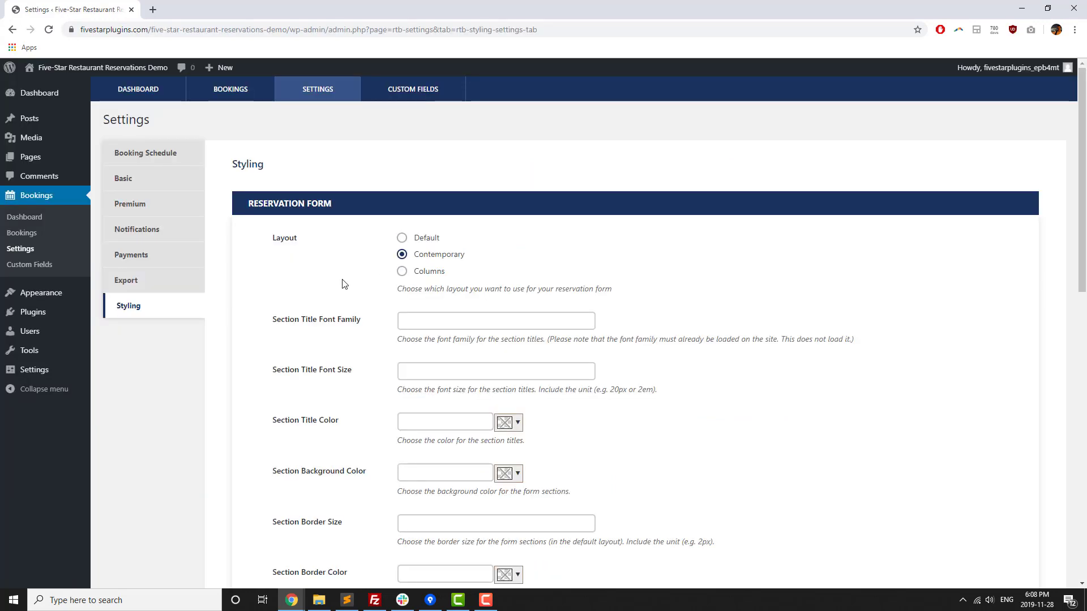
click(402, 271)
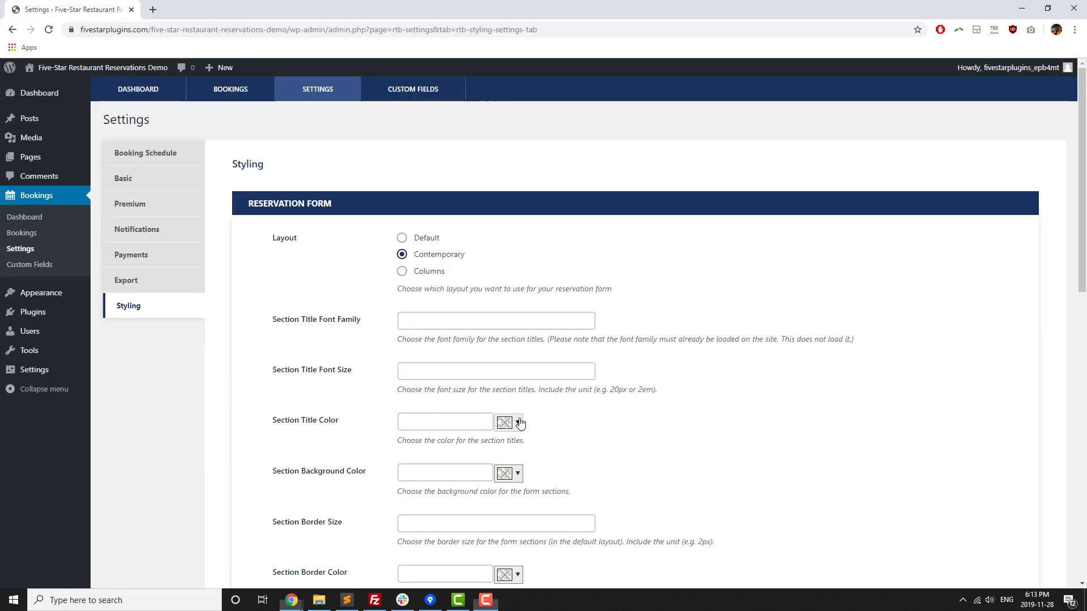
click(517, 423)
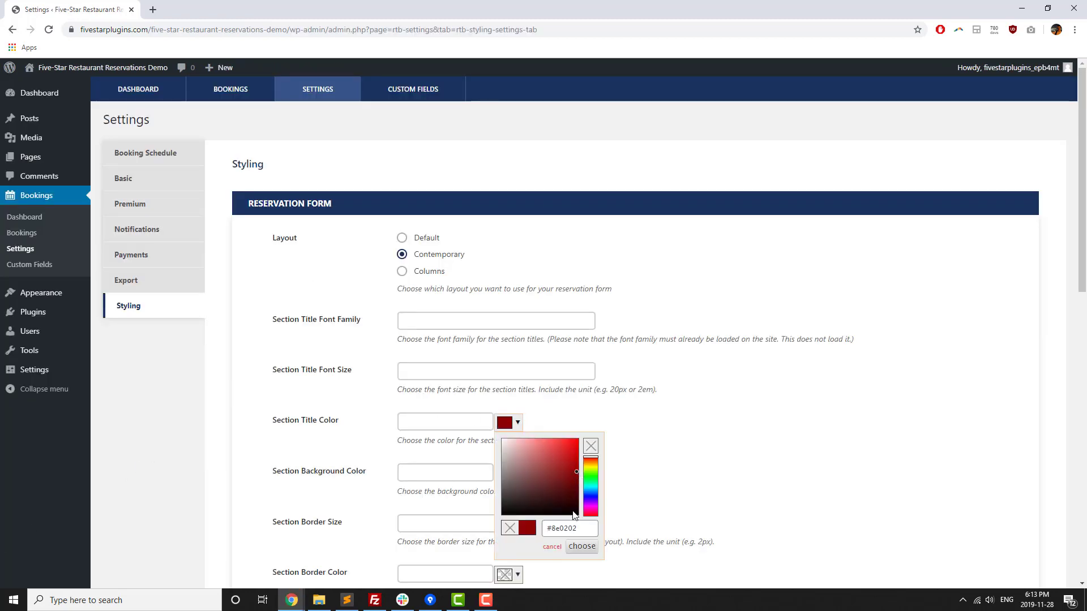
Step: Save the styling settings and move on to the Custom Fields editor
scroll(down, 3)
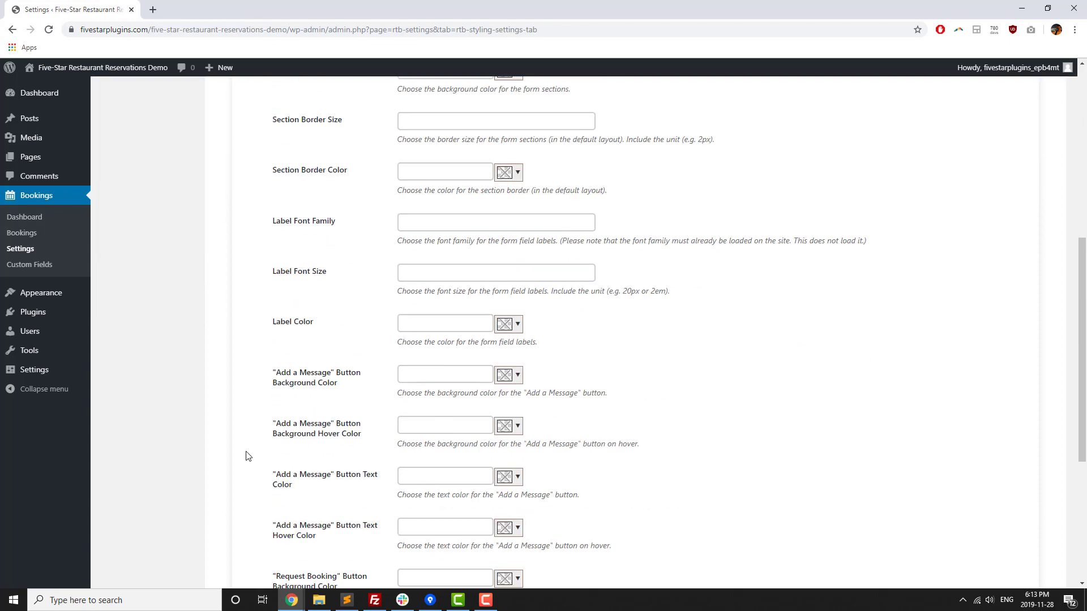
click(259, 511)
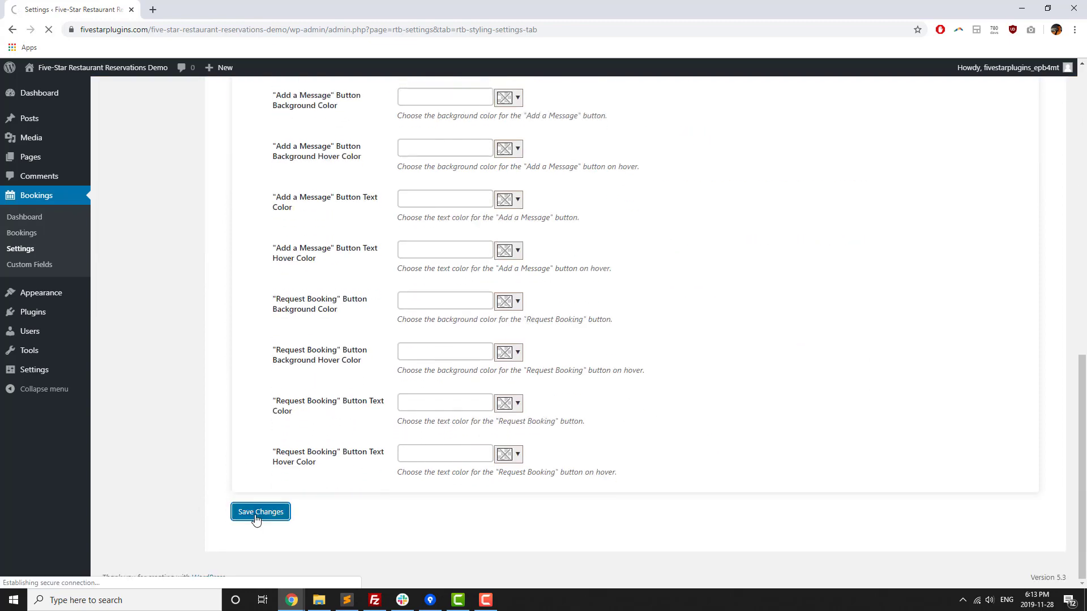
click(260, 512)
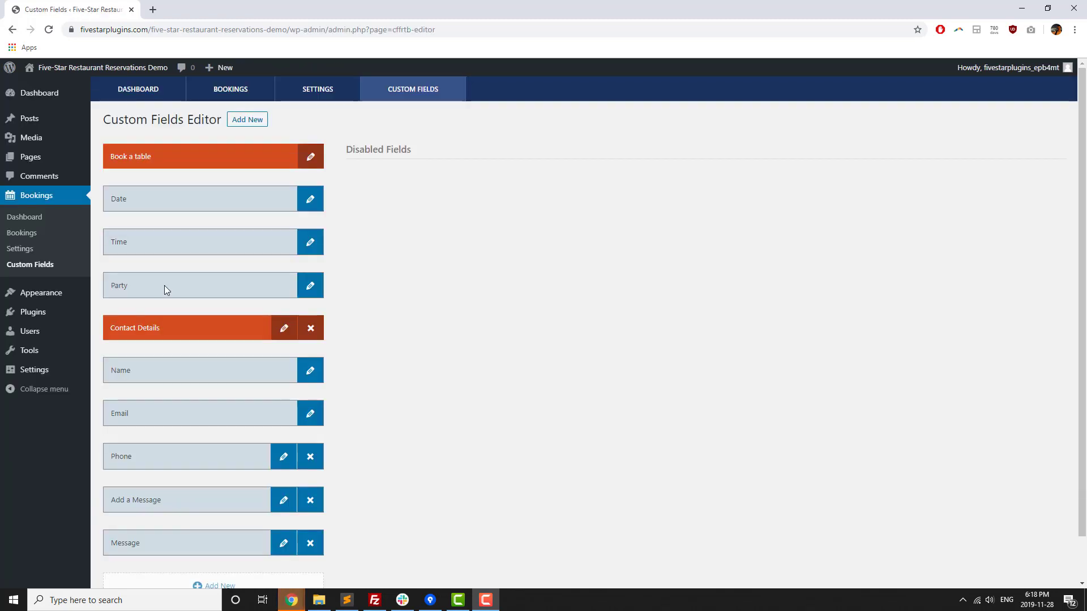
Step: Rename the Party field's label to 'How Many?'
click(310, 285)
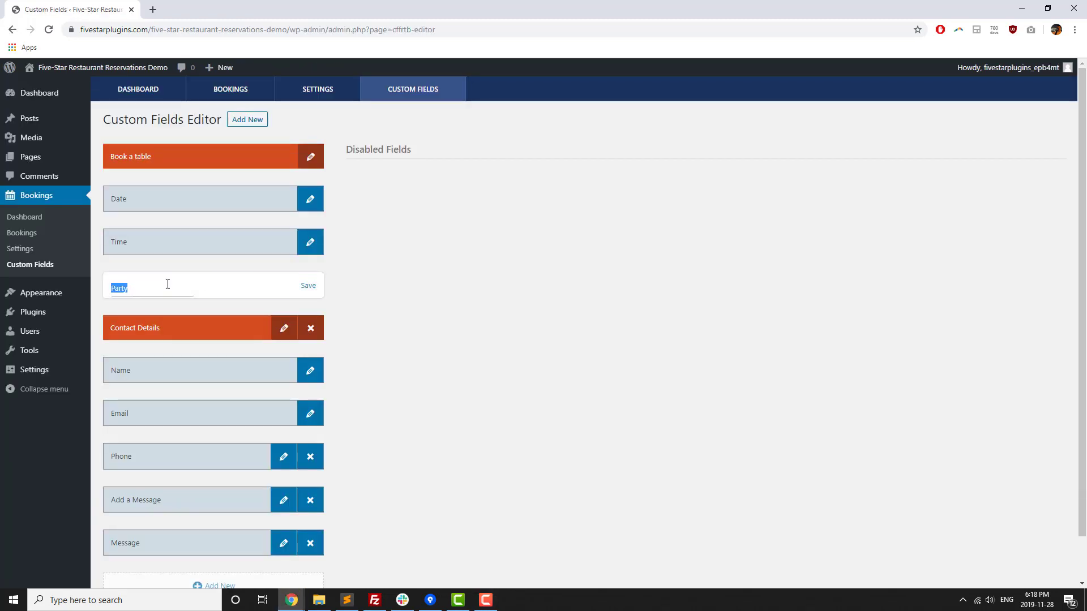
text(How Ma)
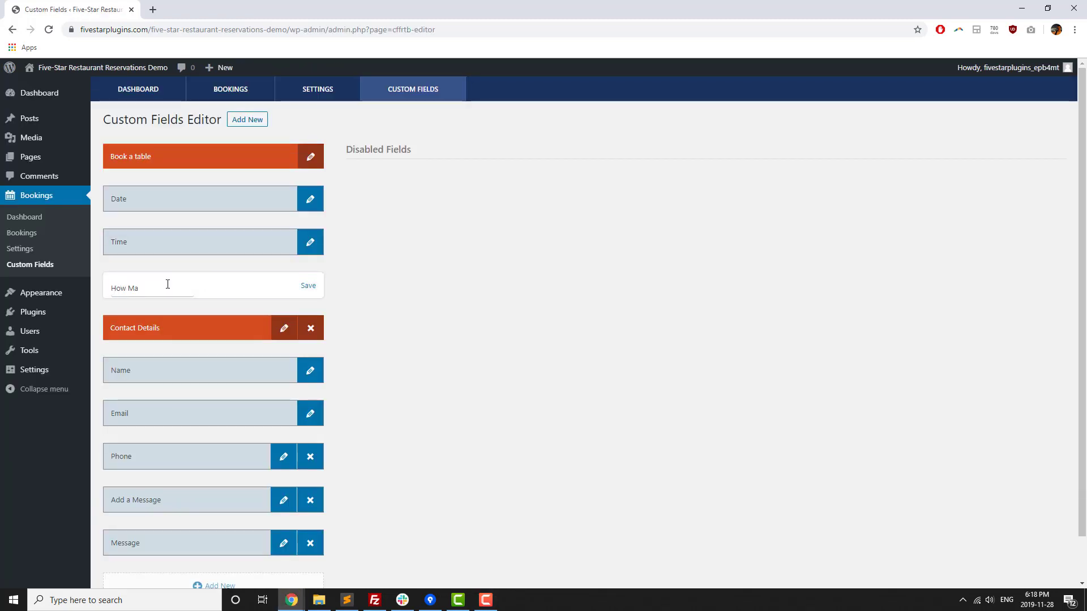
click(308, 284)
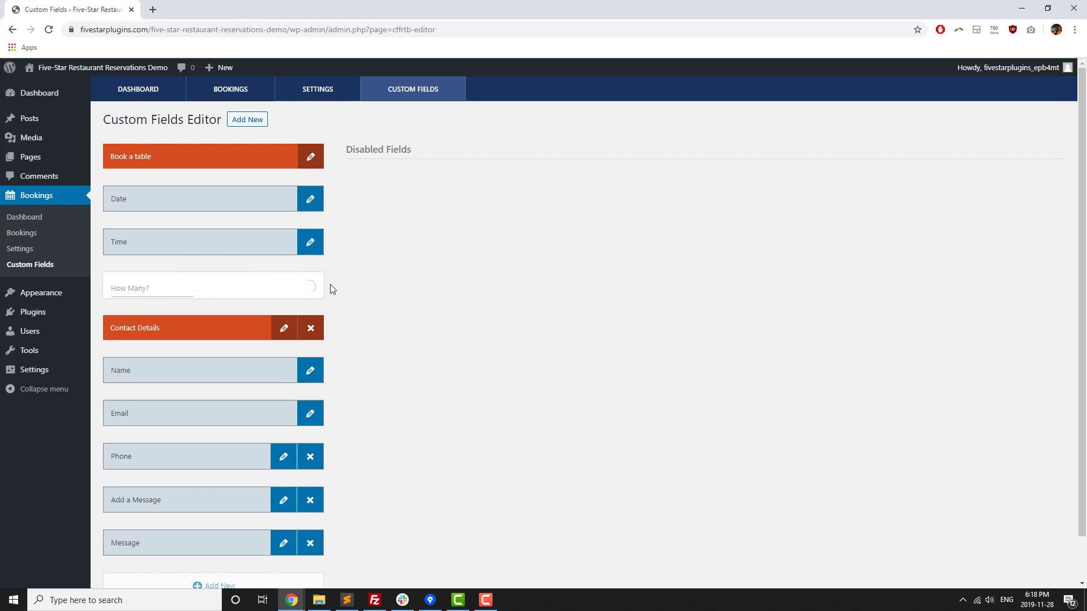
scroll(down, 3)
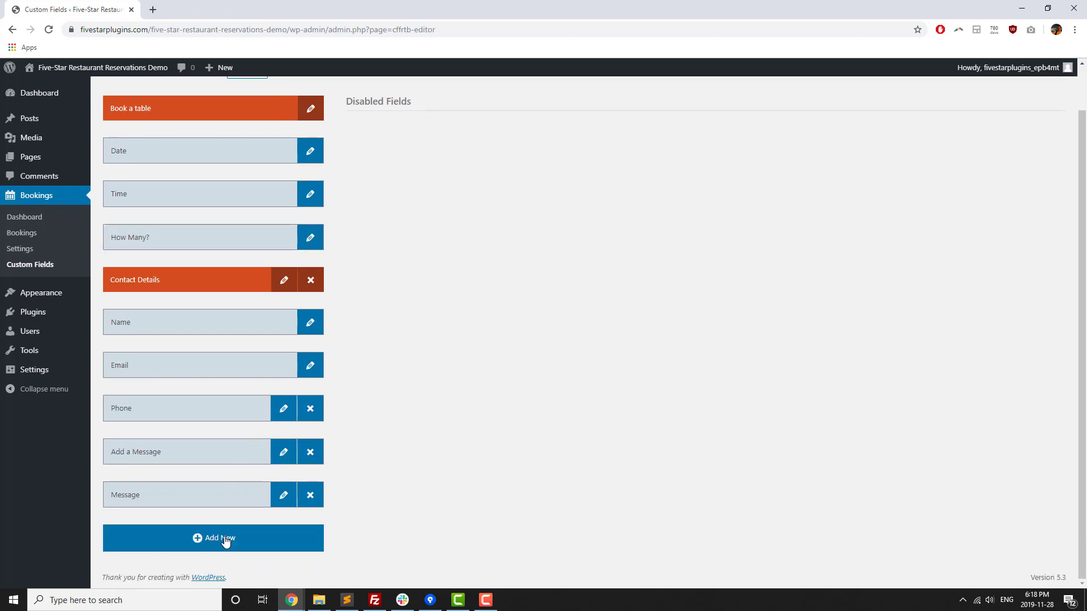
Step: Add a new text custom field labelled 'Group Name' to the booking form
click(213, 538)
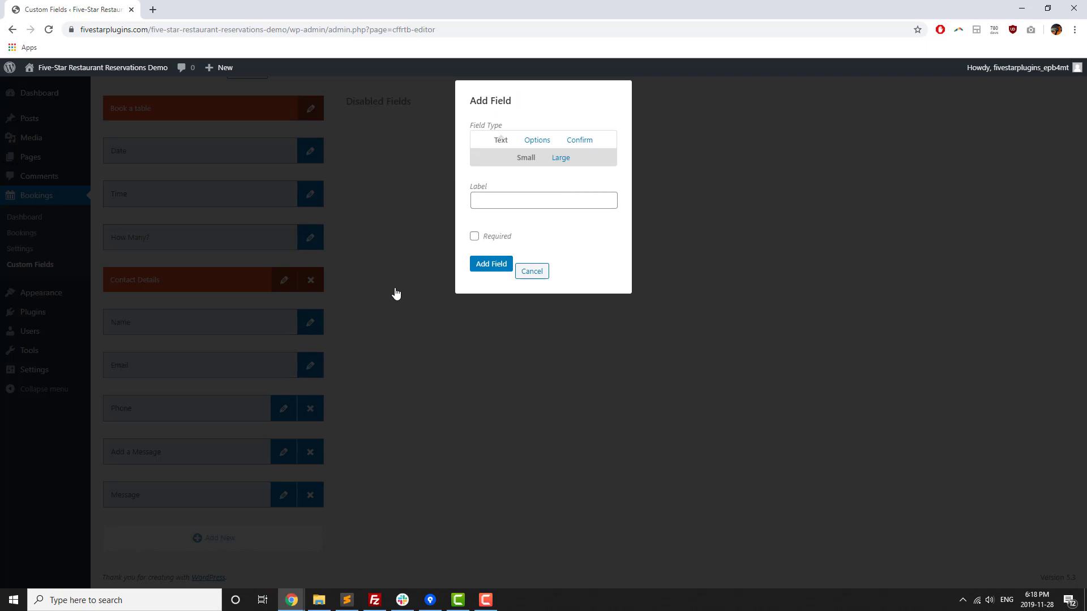
mouse_move(516, 200)
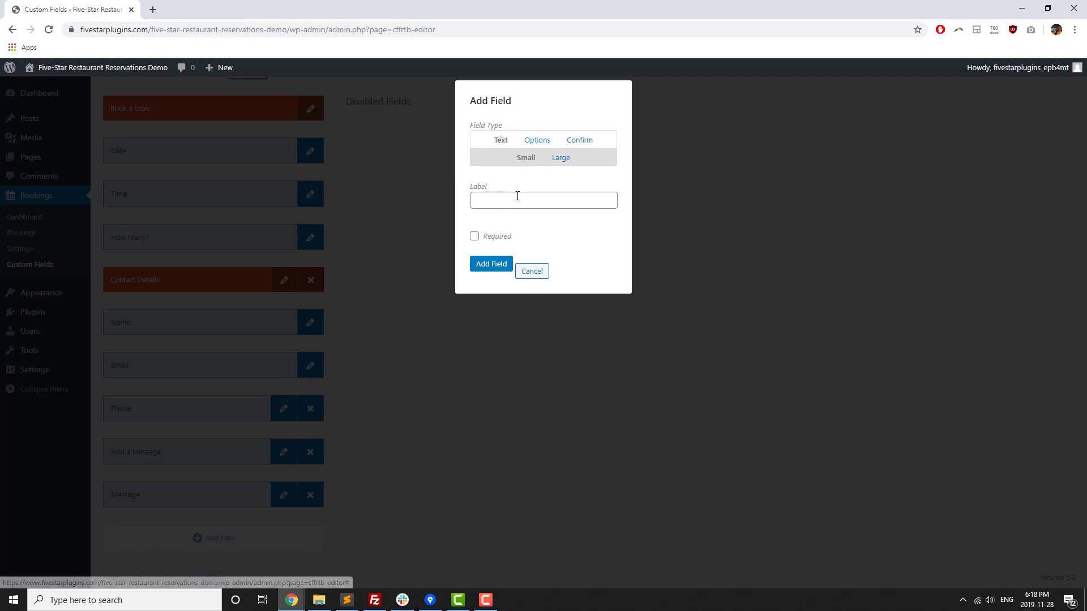
text(Group)
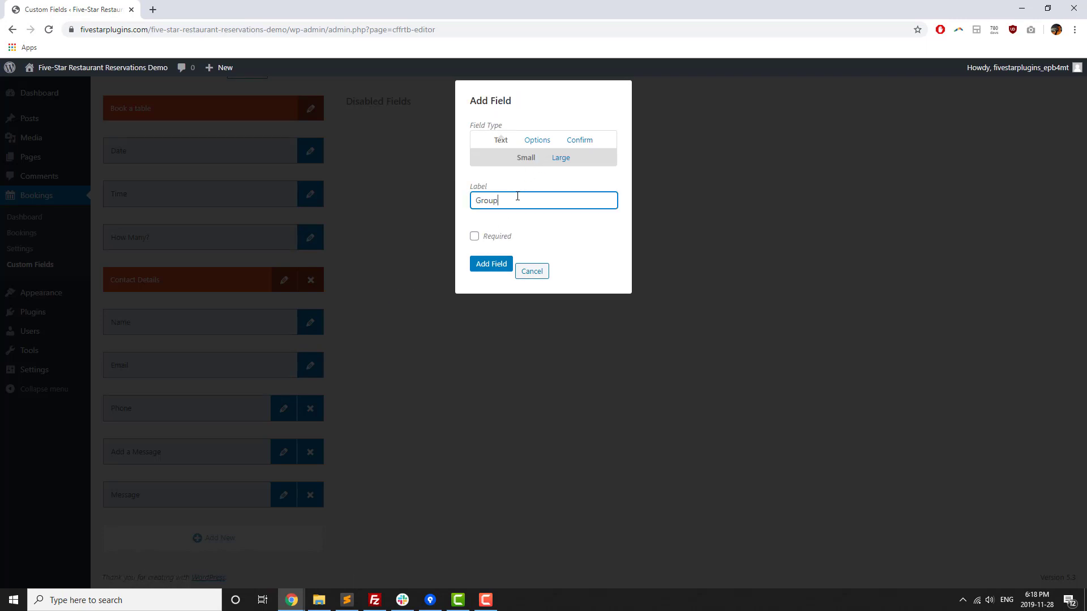
text(Name)
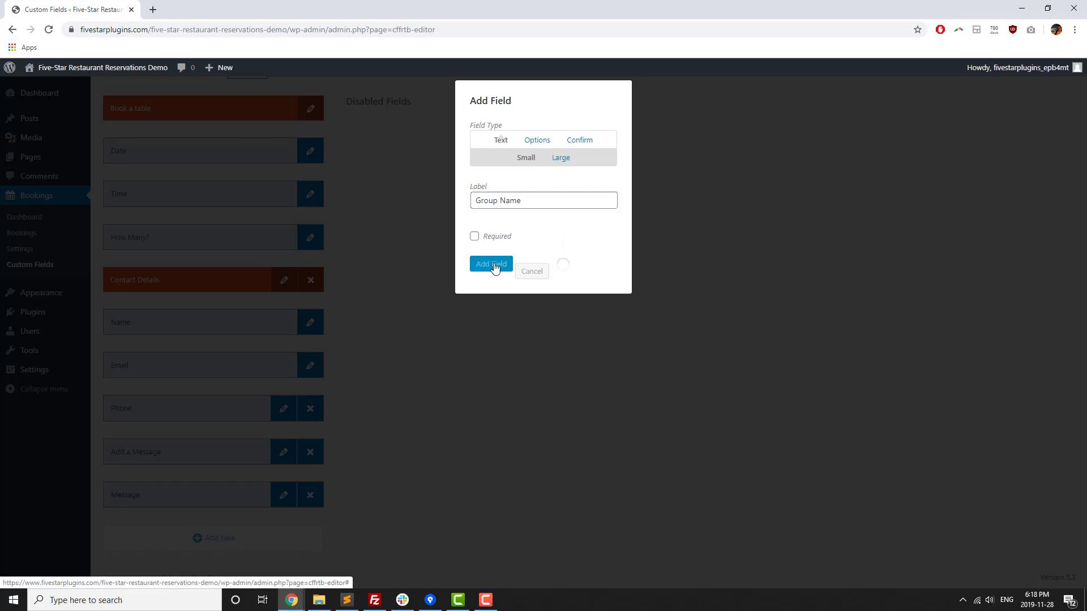
click(490, 266)
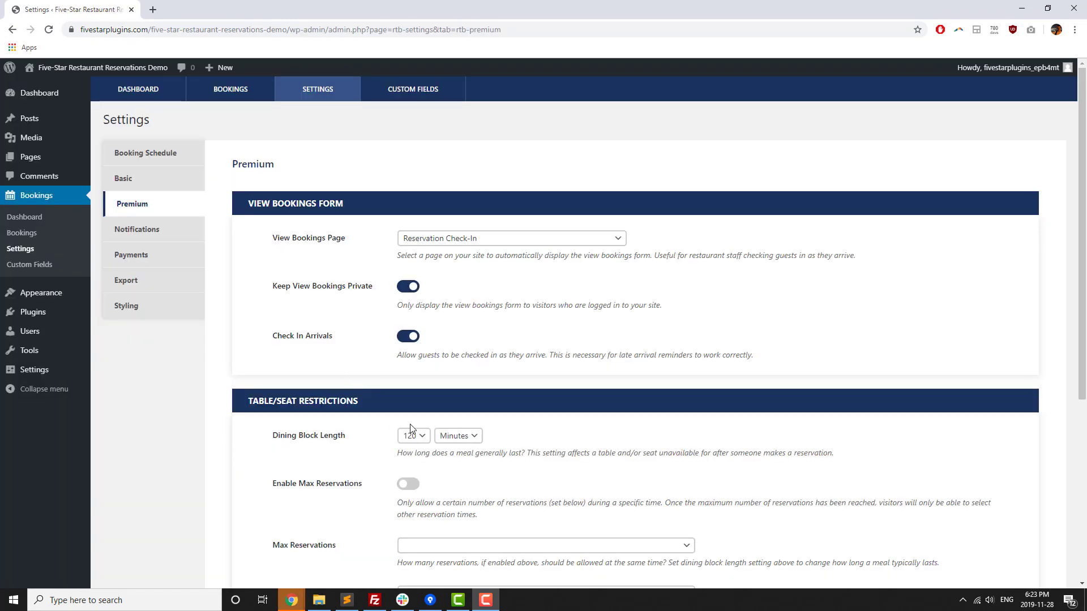
Step: Enable max reservations with a 3-reservation cap and auto-confirm below 2 reservations and 6 seats
click(413, 435)
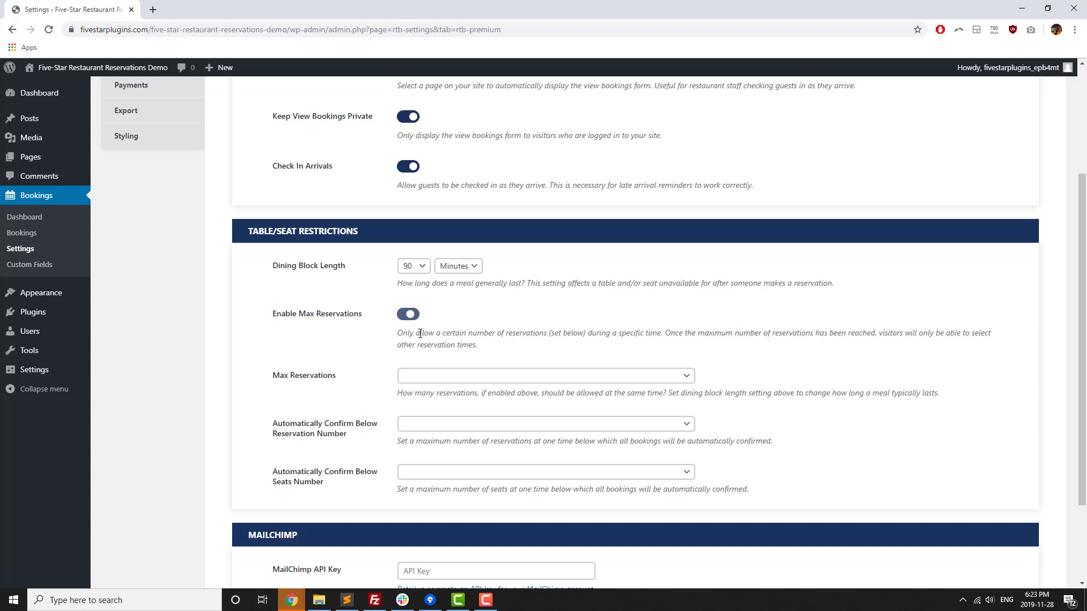
click(544, 375)
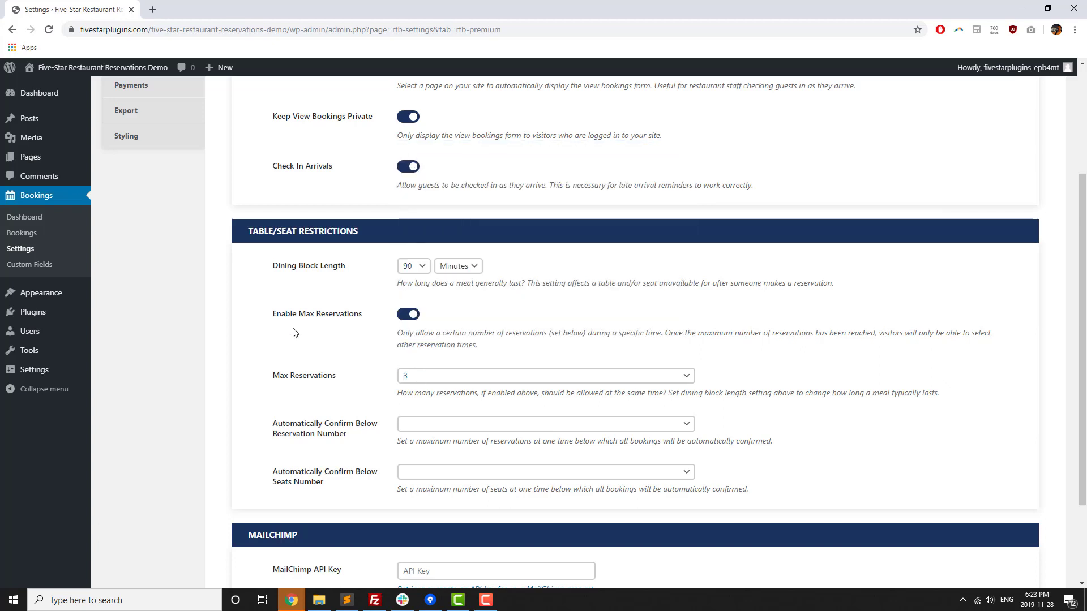
click(544, 374)
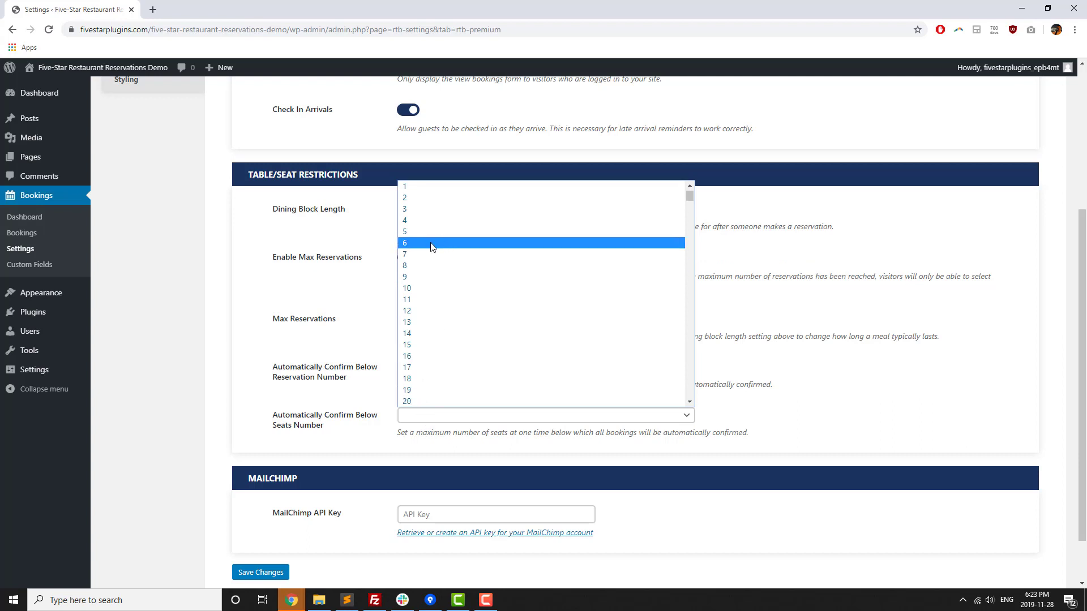
click(405, 243)
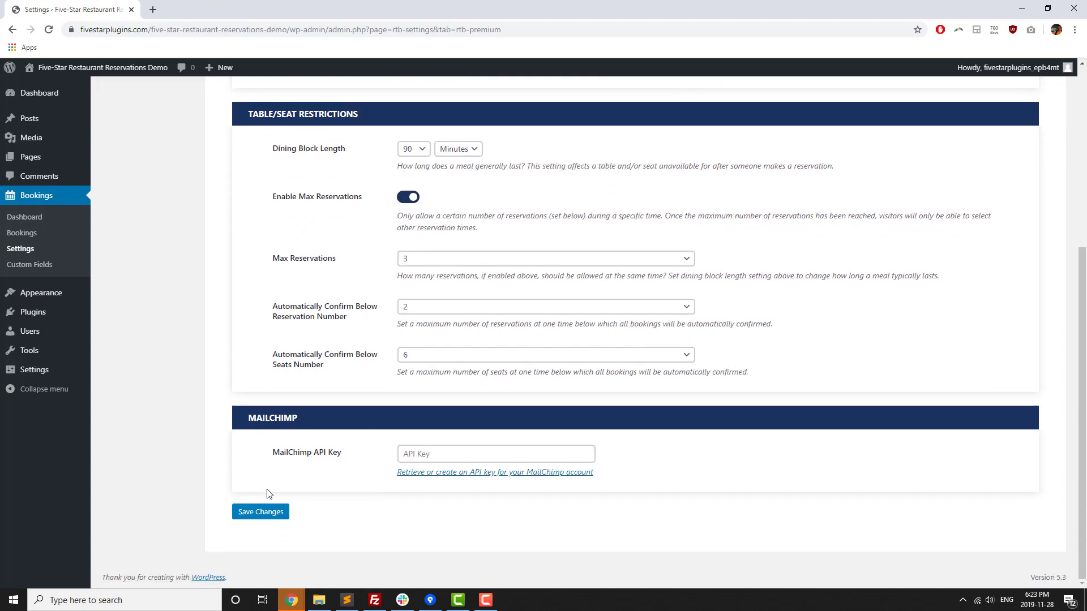
scroll(up, 3)
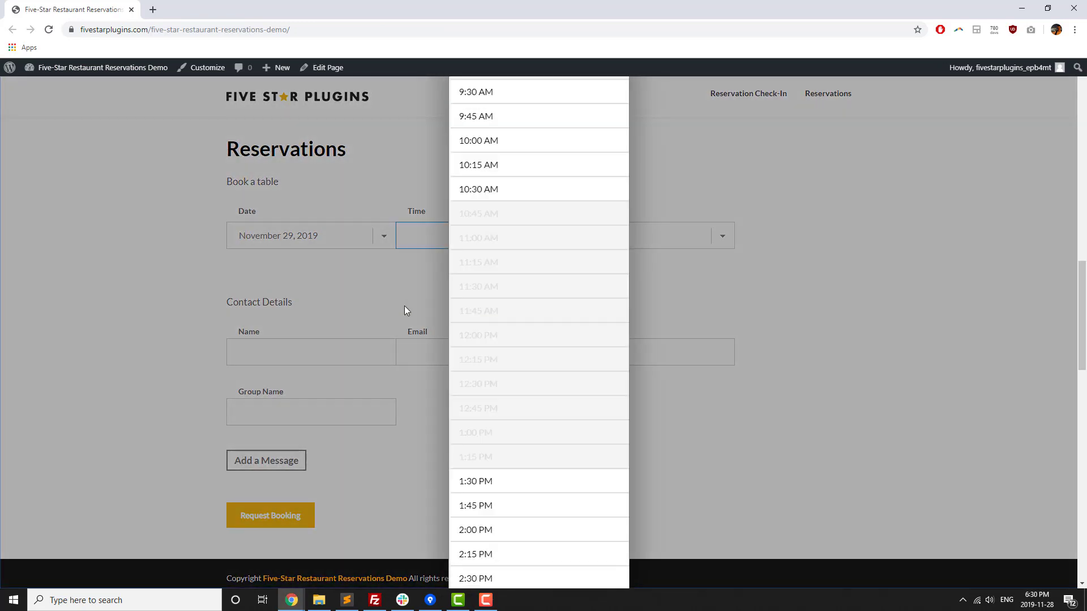
Step: Launch the email designer from Notifications and select the New Request Email template
scroll(down, 3)
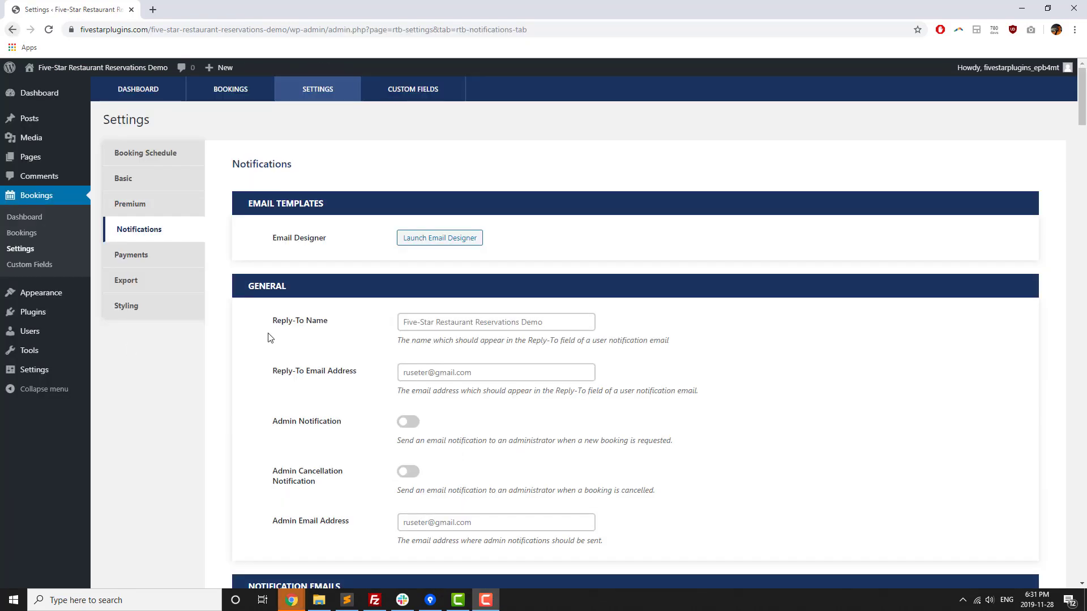
click(439, 238)
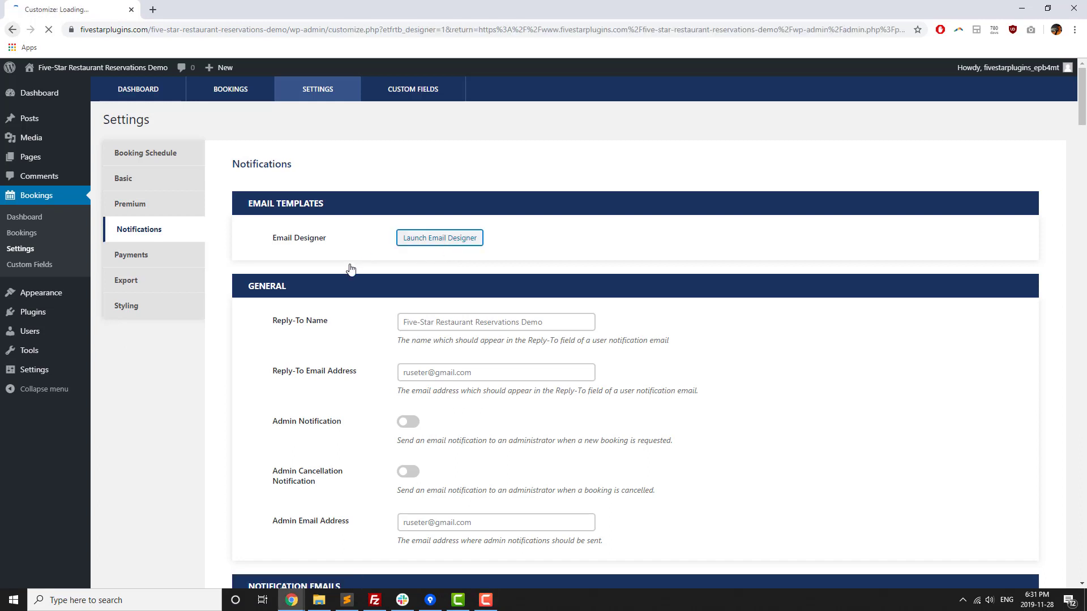
click(439, 237)
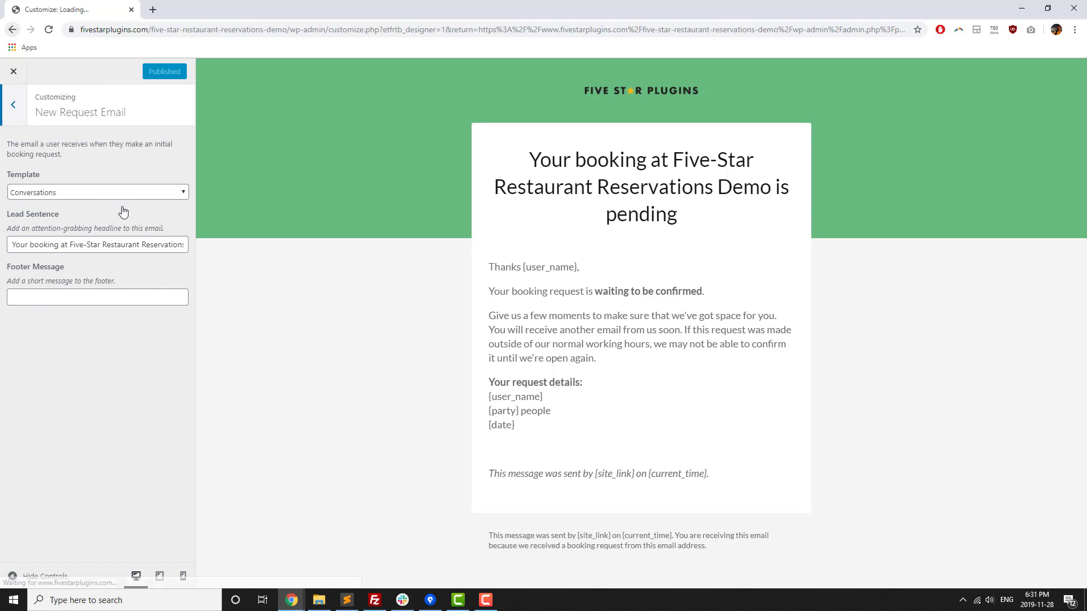
Step: Switch the request email to the Statement template
click(97, 192)
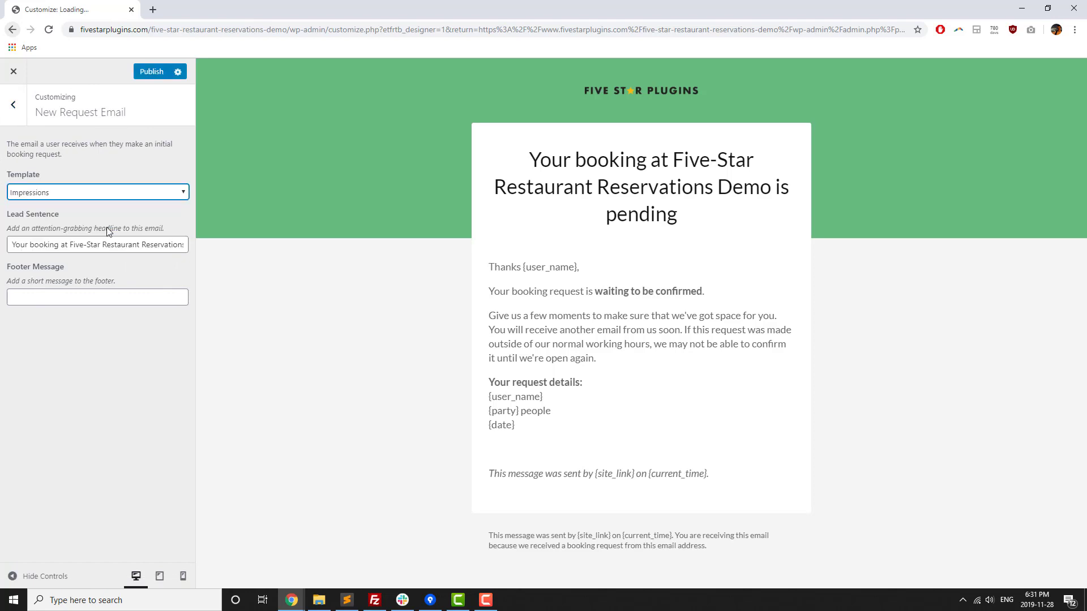
click(96, 192)
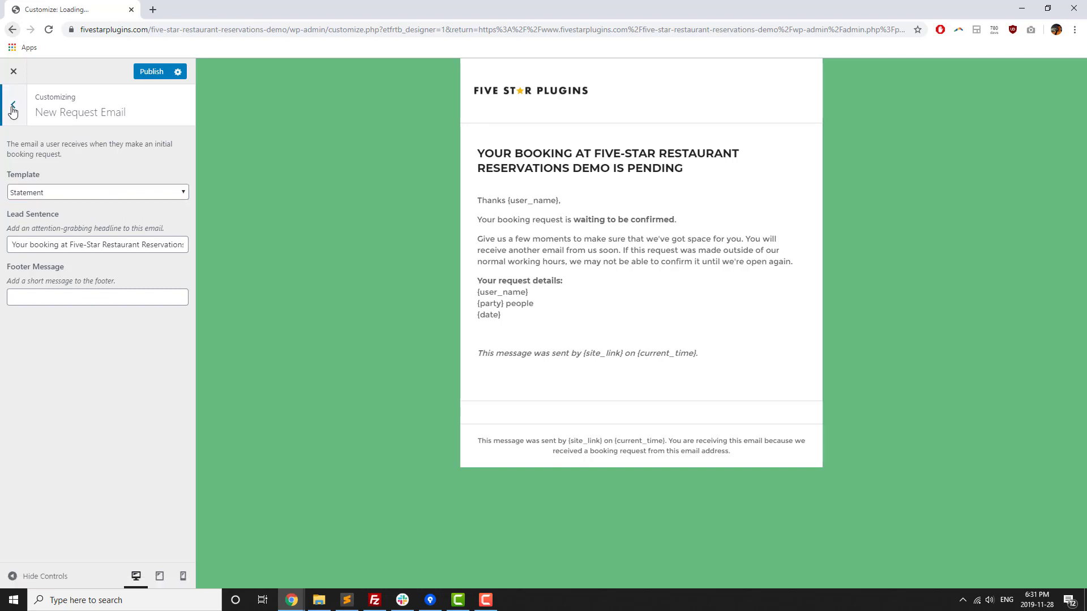
Step: Under Logo & Colors, choose a blue primary colour and a primary text colour
click(12, 105)
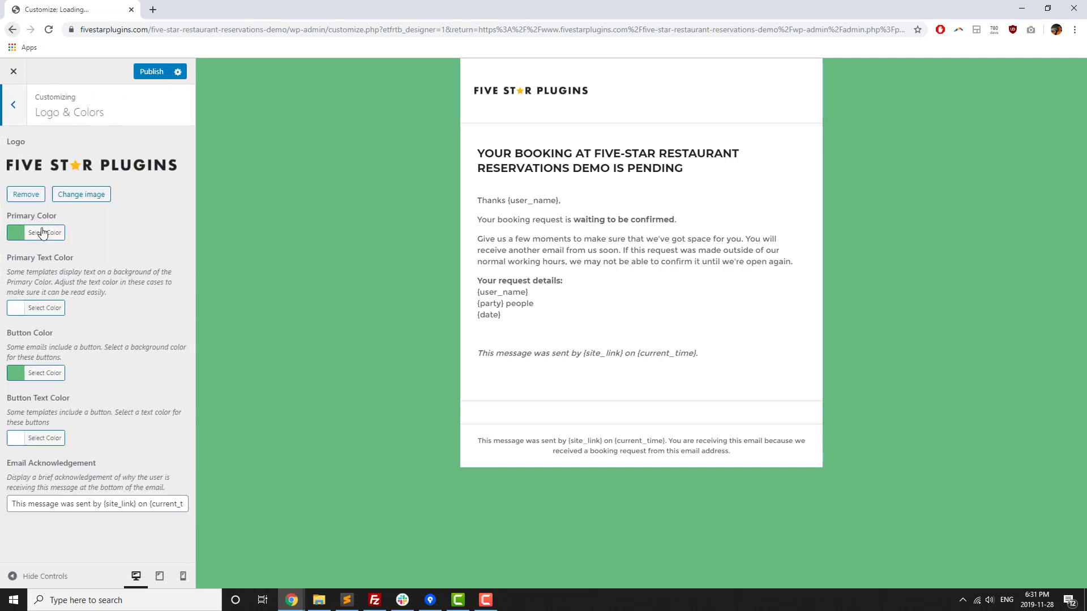
click(44, 232)
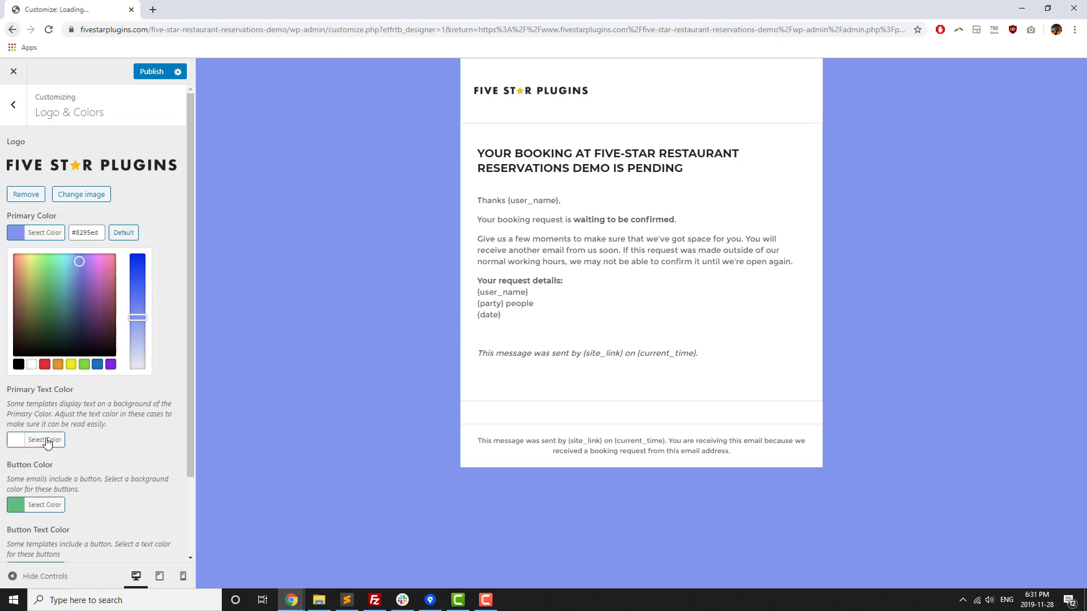
click(46, 439)
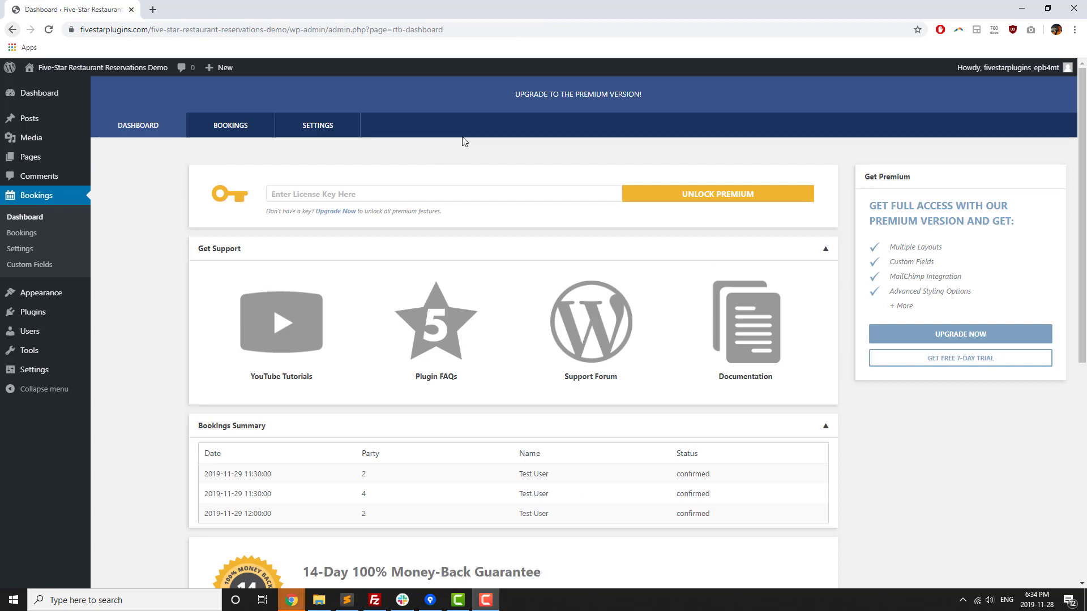
mouse_move(578, 94)
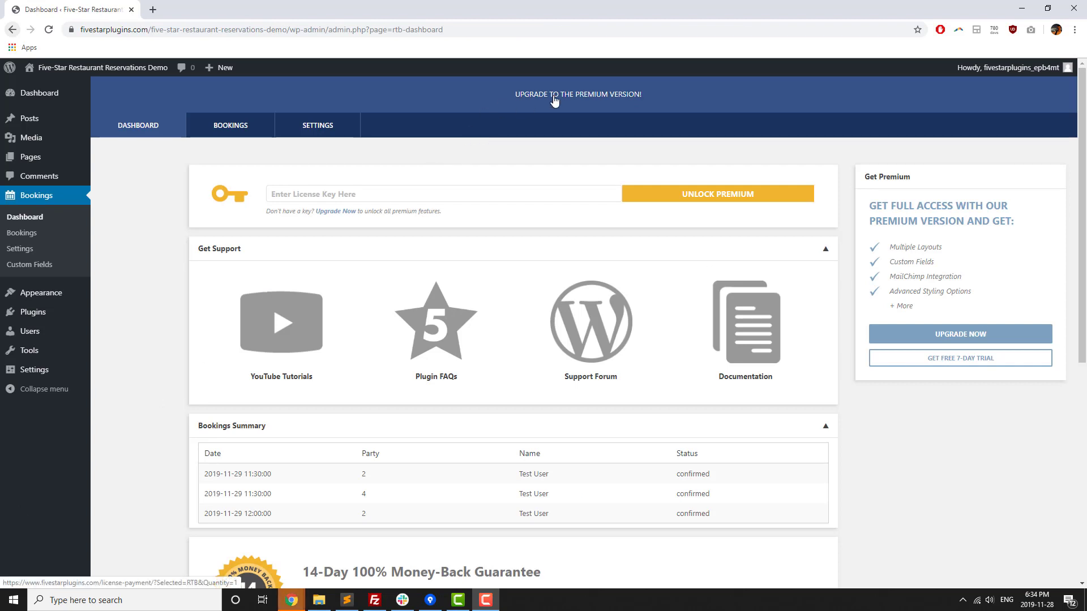